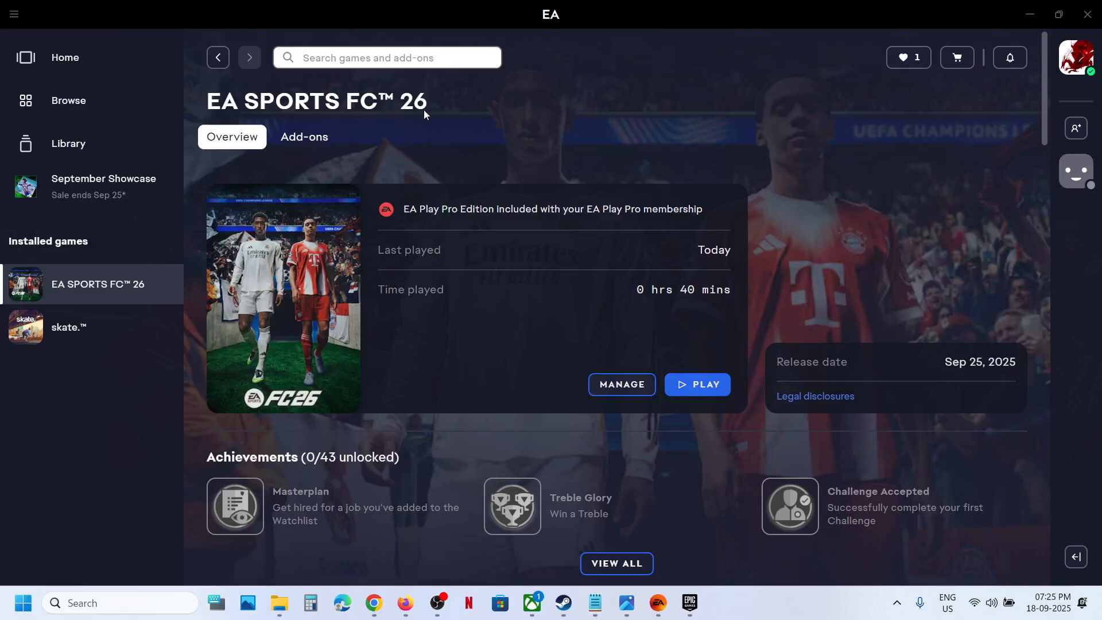
mouse_move(563, 603)
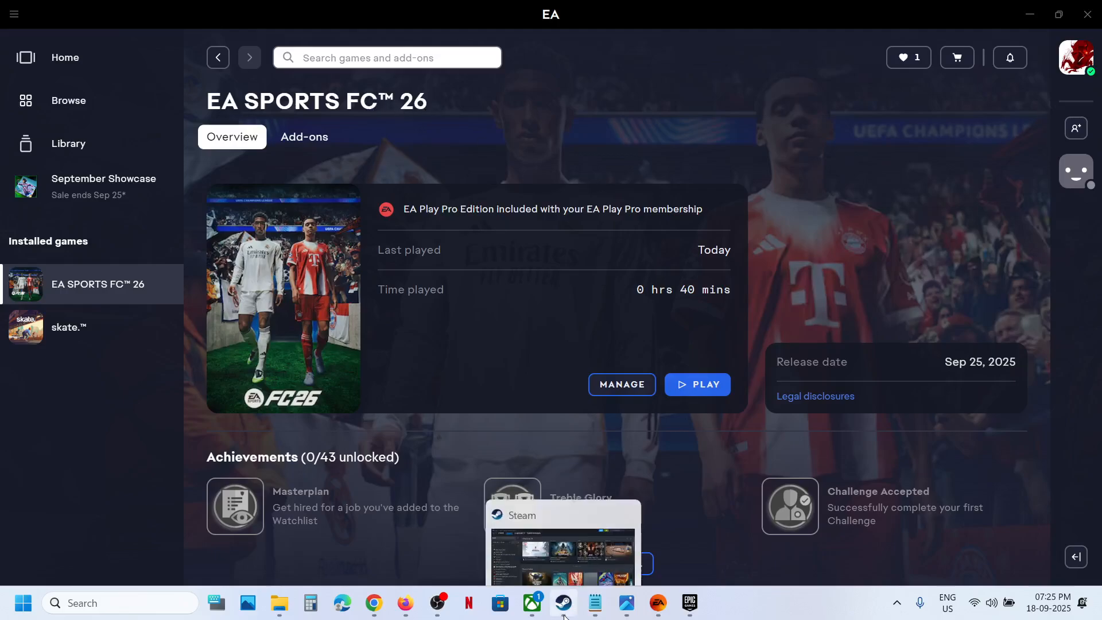
mouse_move(692, 587)
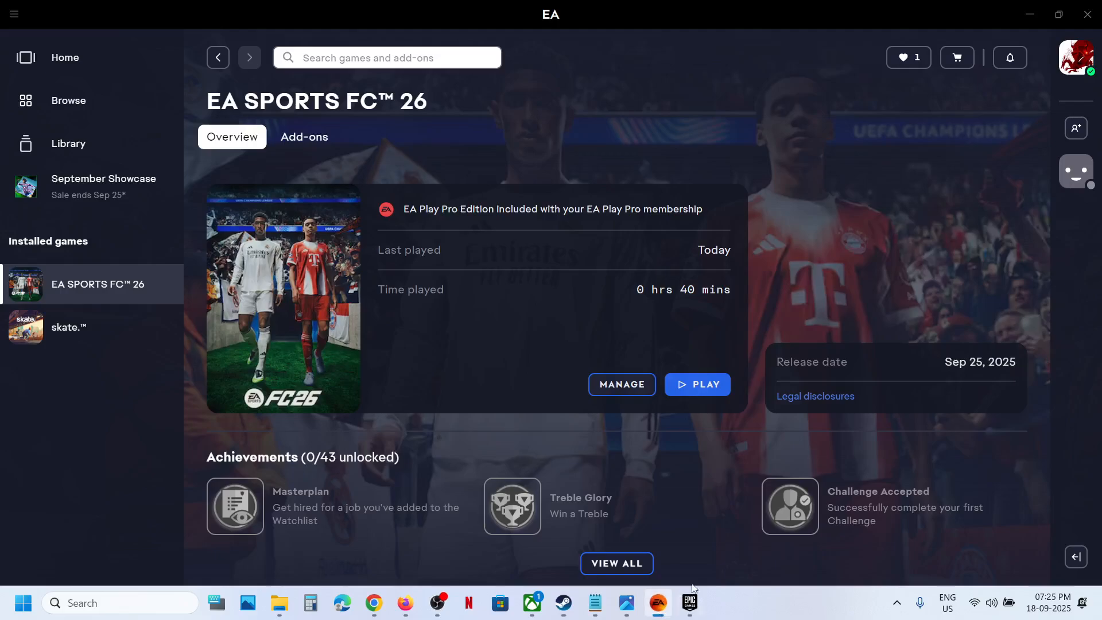
Bring Steam to the front and open the Add a Non-Steam Game dialog.
click(688, 602)
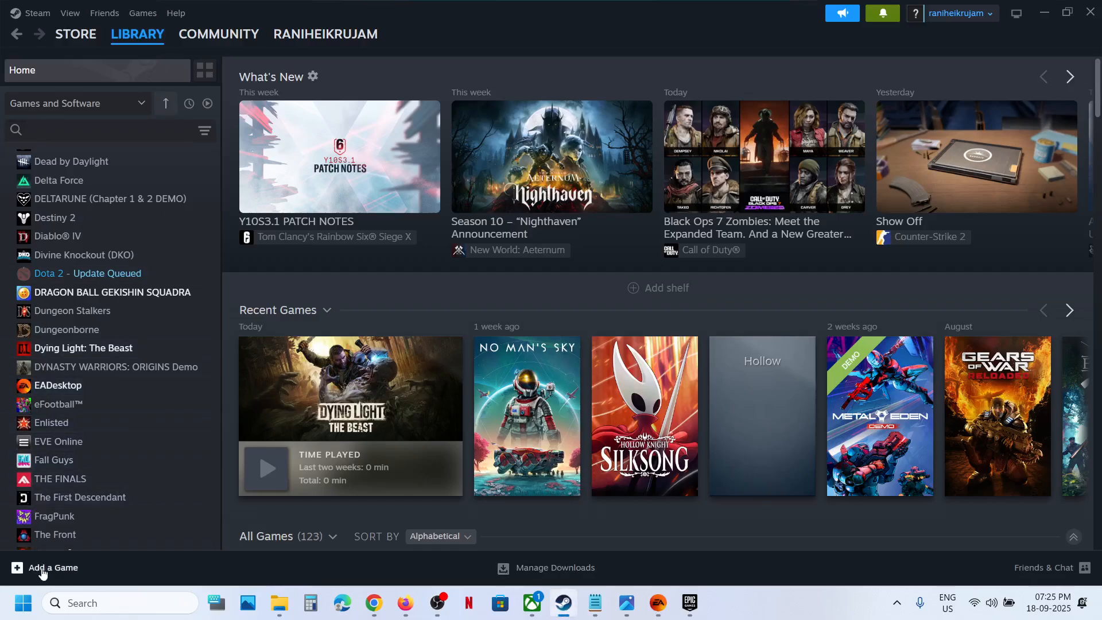
click(51, 567)
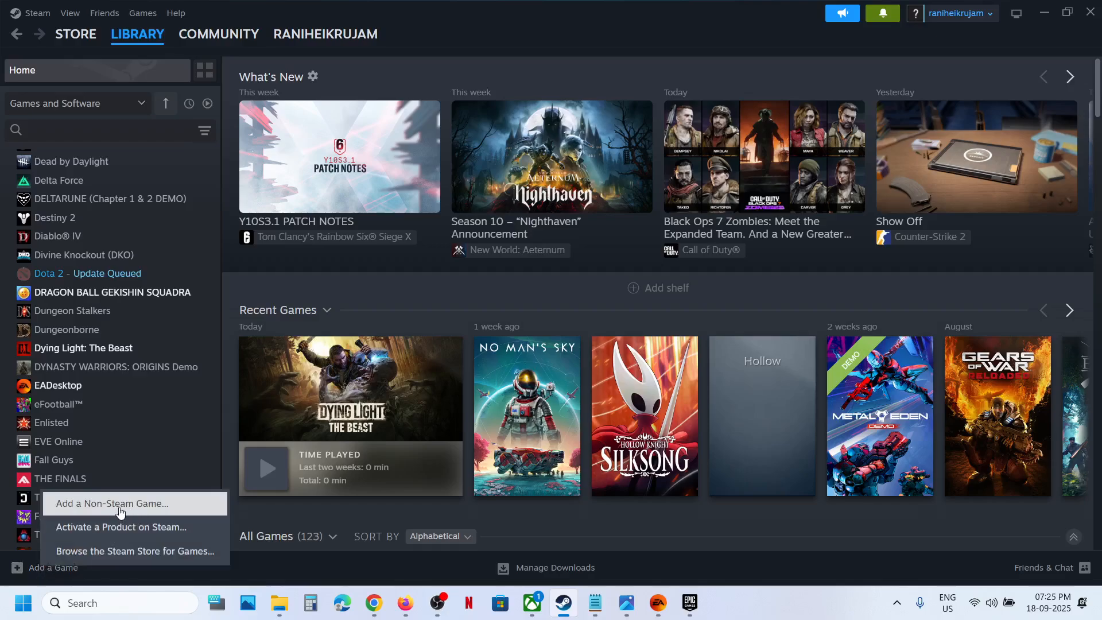
click(110, 503)
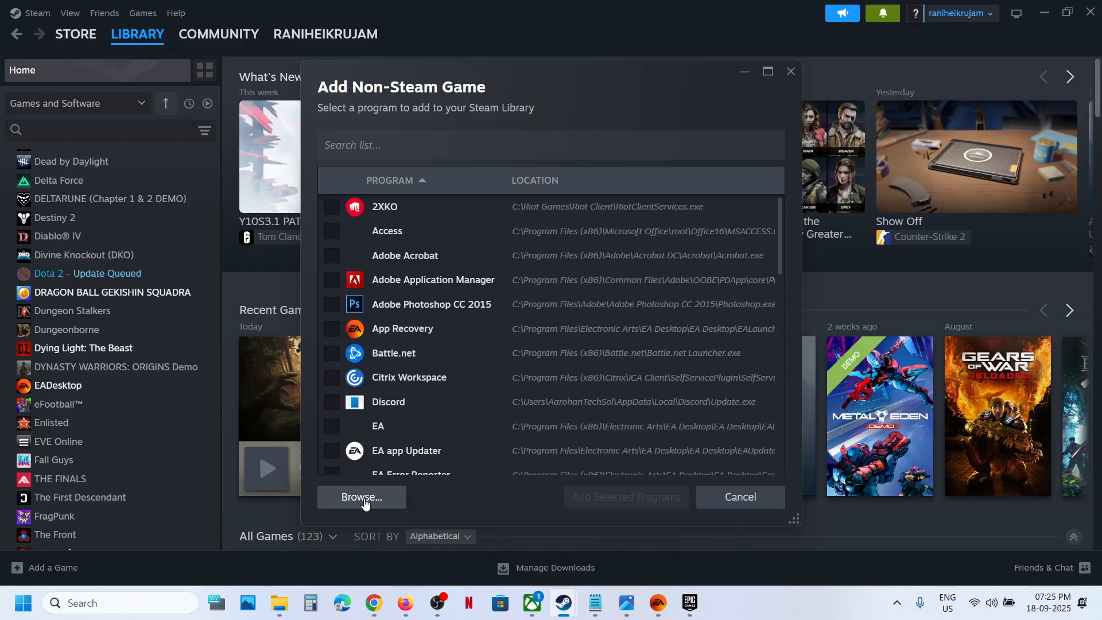
Add FC26 from C:\Program Files\EA Games\EA SPORTS FC 26 to the Steam library.
click(361, 497)
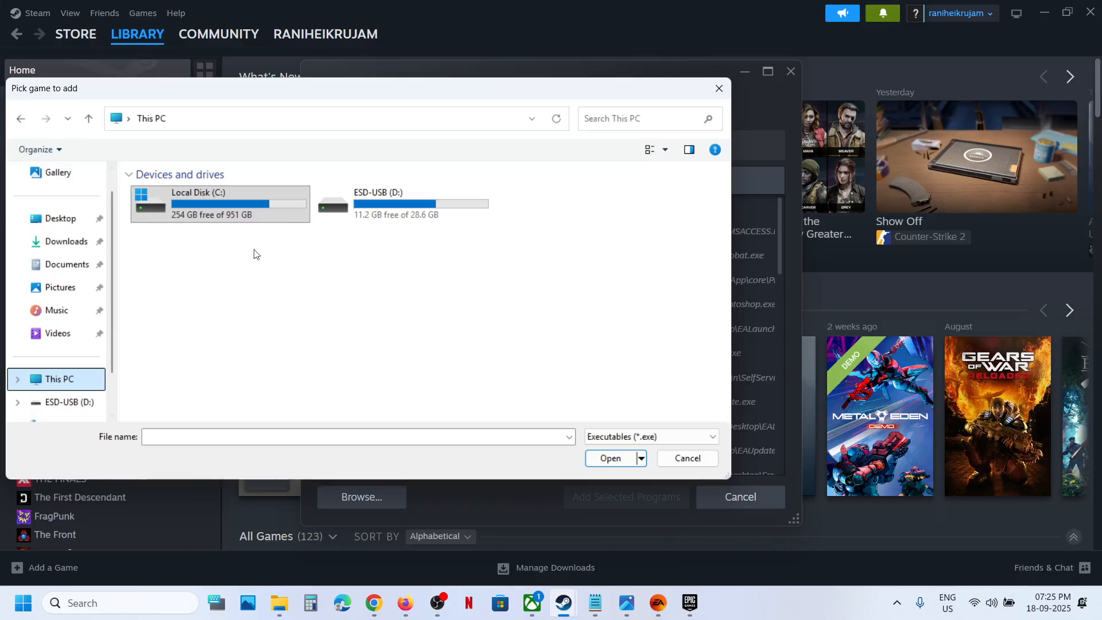
double_click(219, 204)
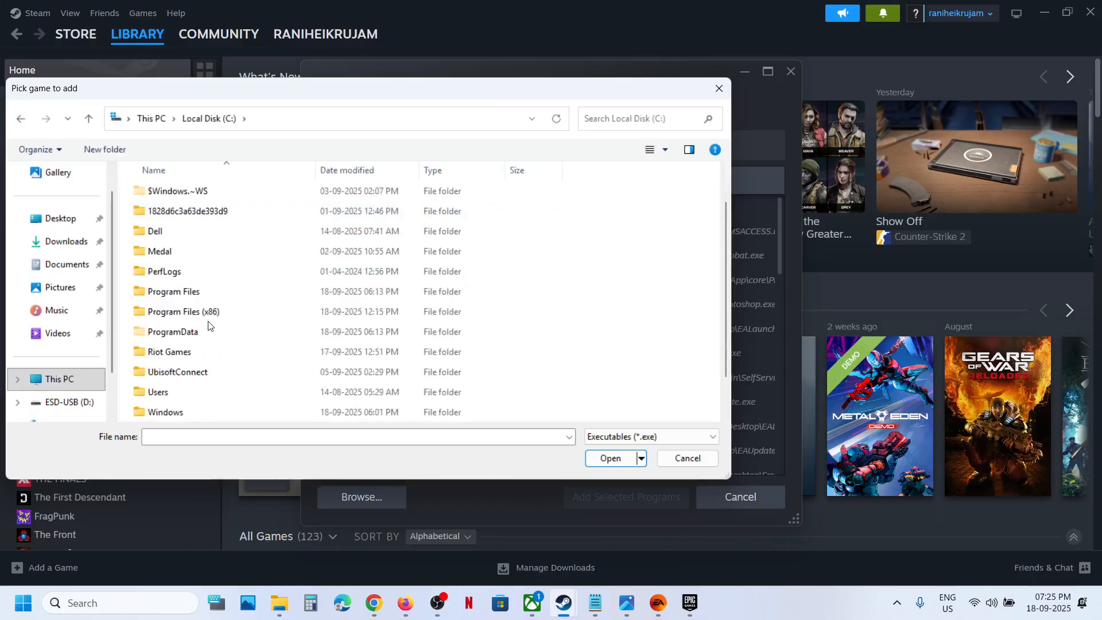
double_click(173, 291)
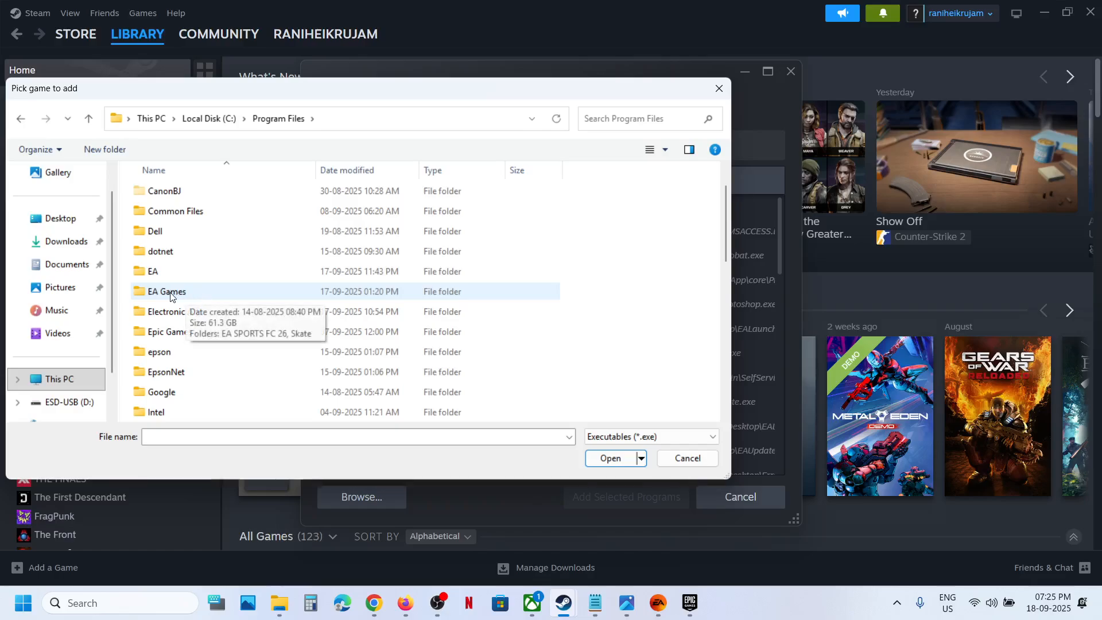
mouse_move(169, 331)
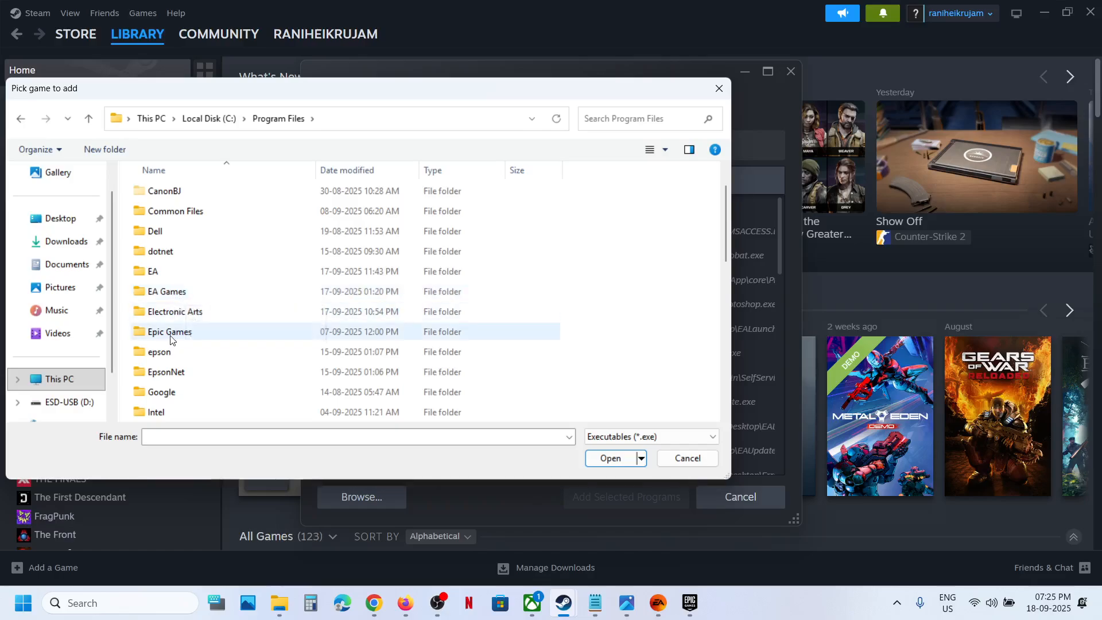
click(169, 291)
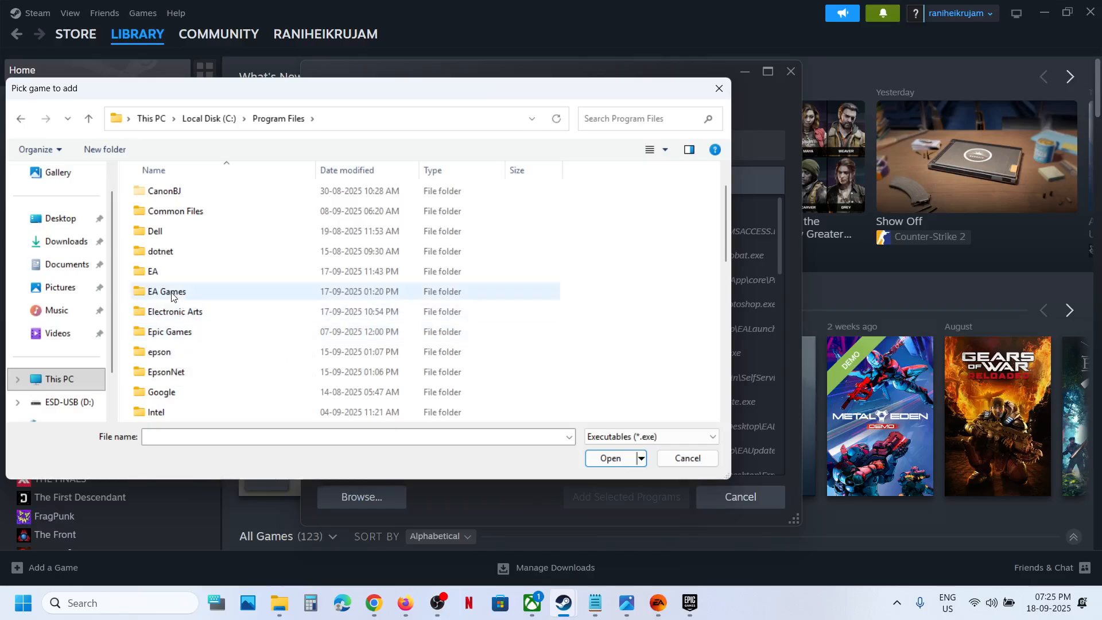
double_click(167, 291)
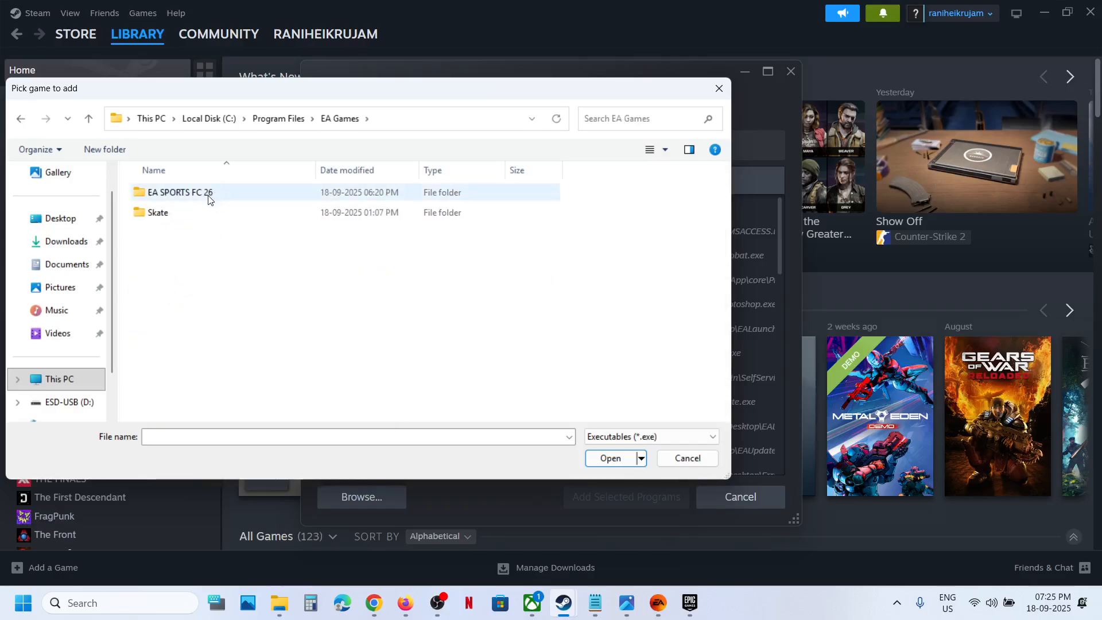
double_click(179, 191)
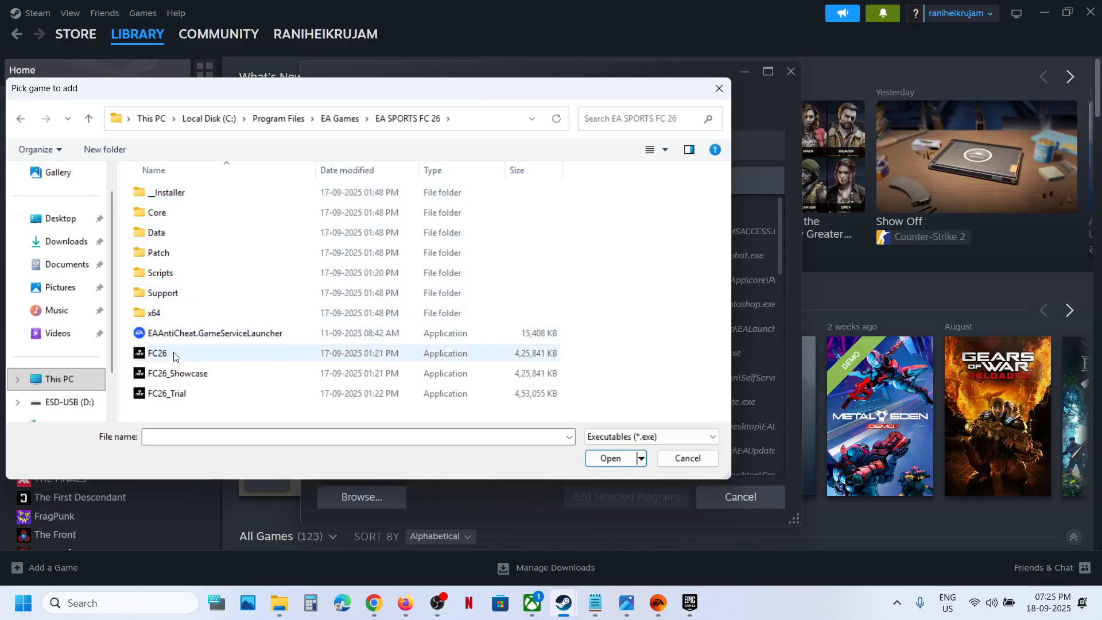
click(156, 353)
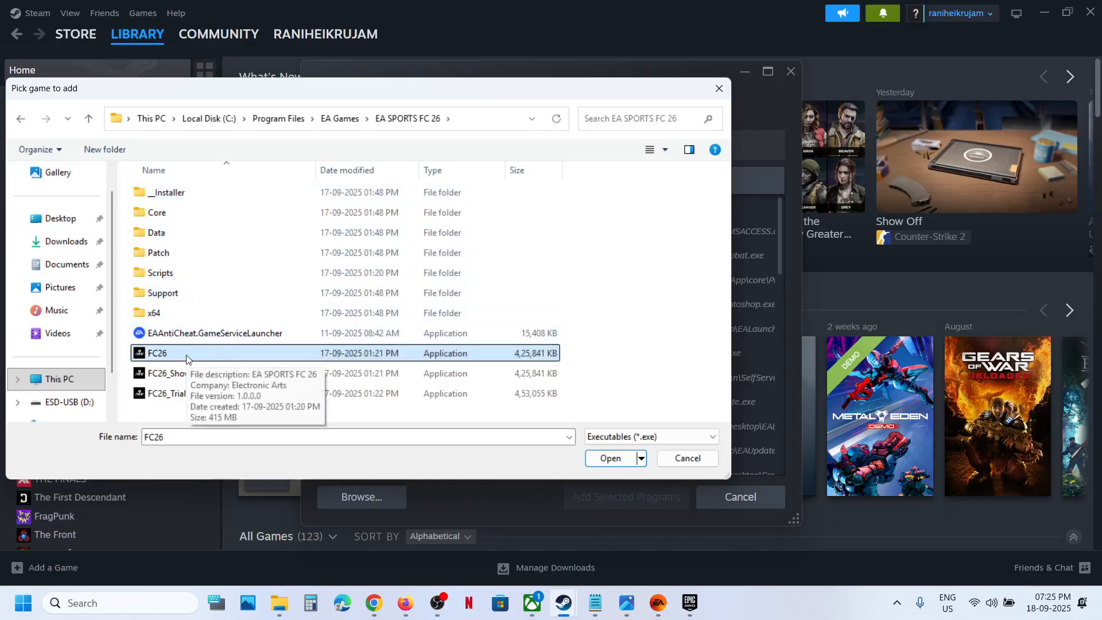
click(686, 457)
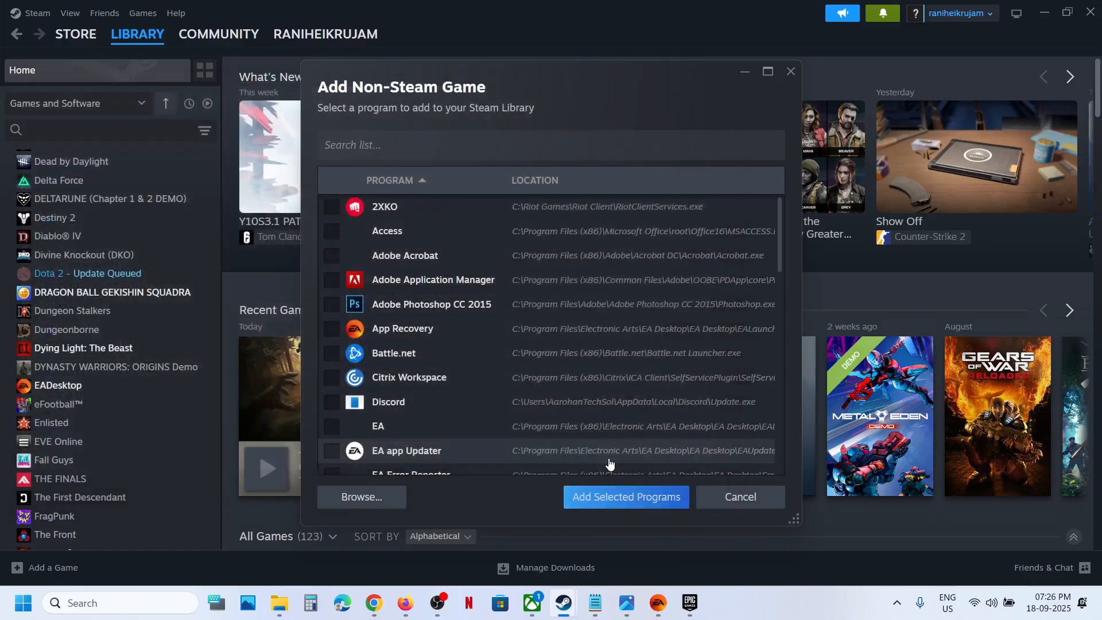
mouse_move(625, 496)
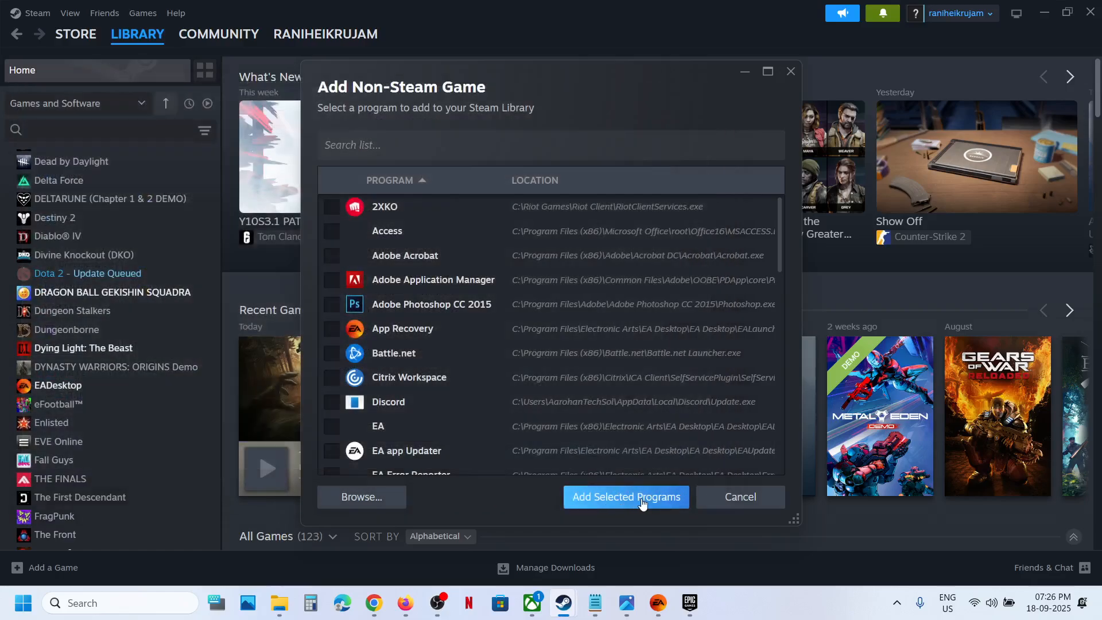
click(625, 497)
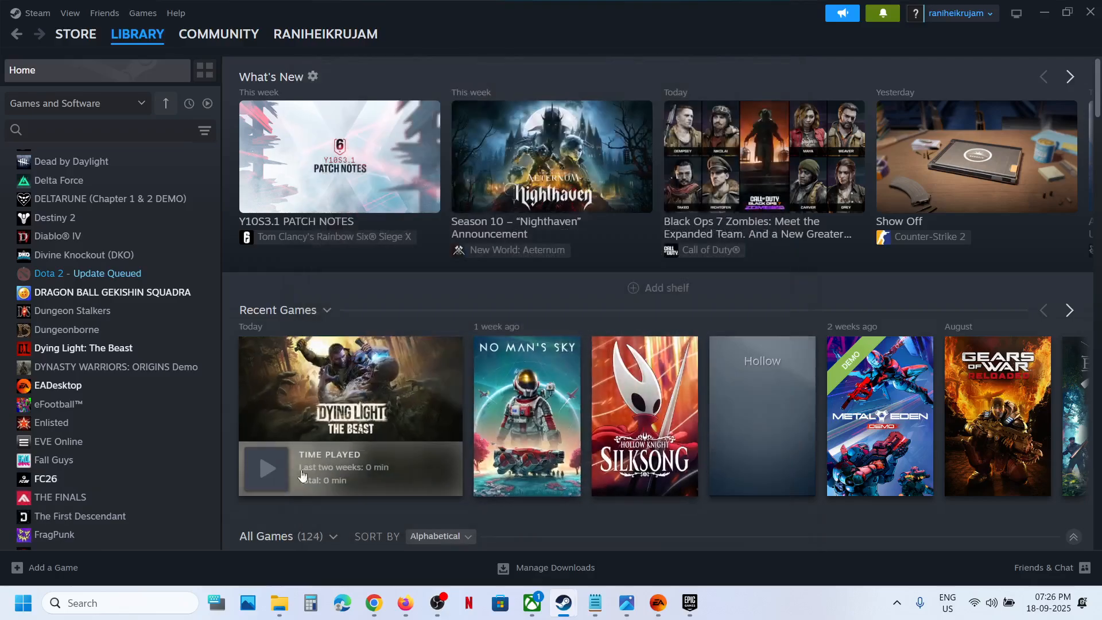
Open FC26's library page showing PLAY, then switch back to the EA app.
click(44, 479)
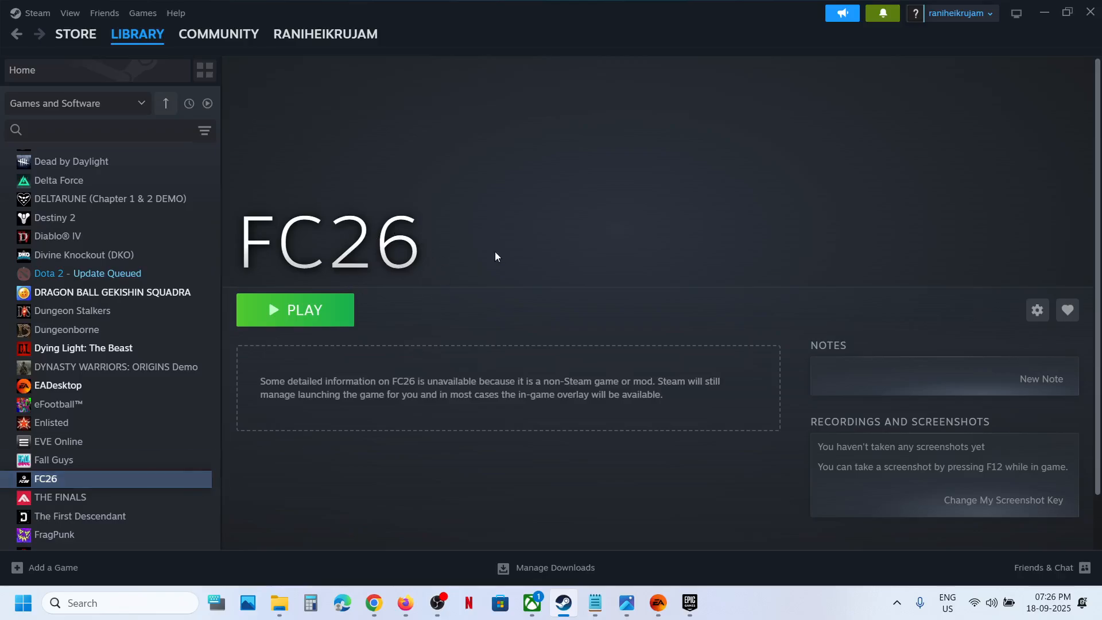
mouse_move(465, 281)
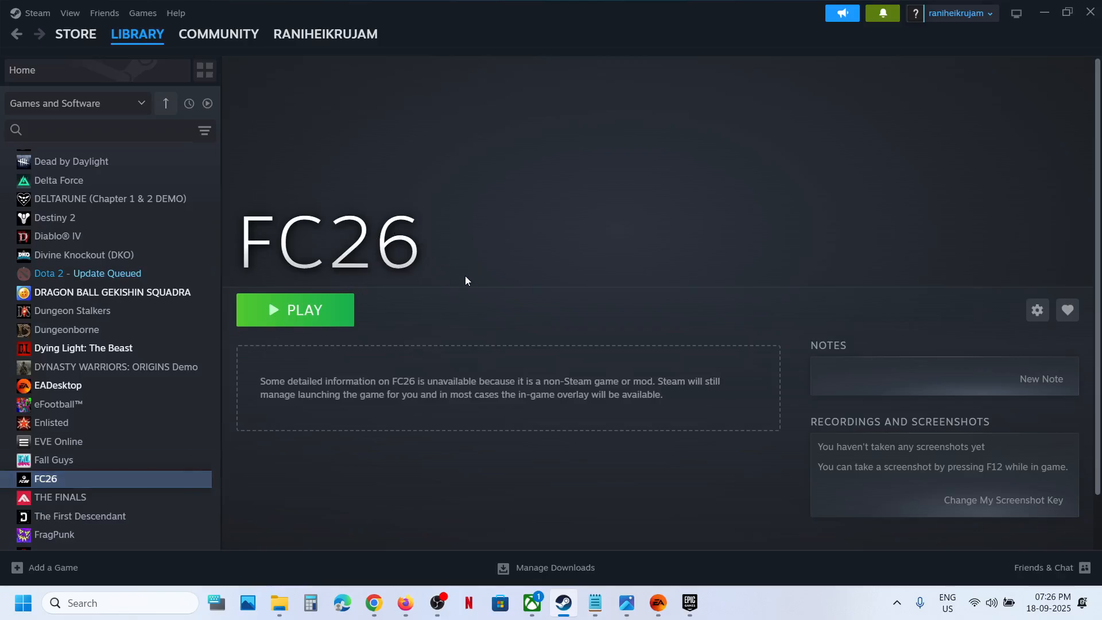
mouse_move(653, 572)
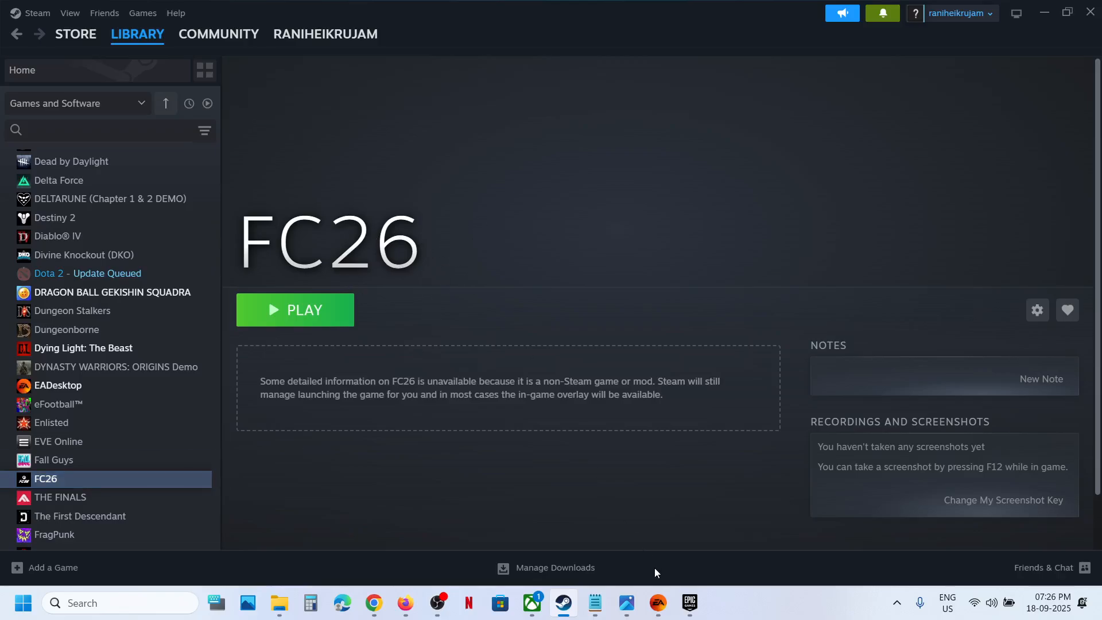
click(295, 310)
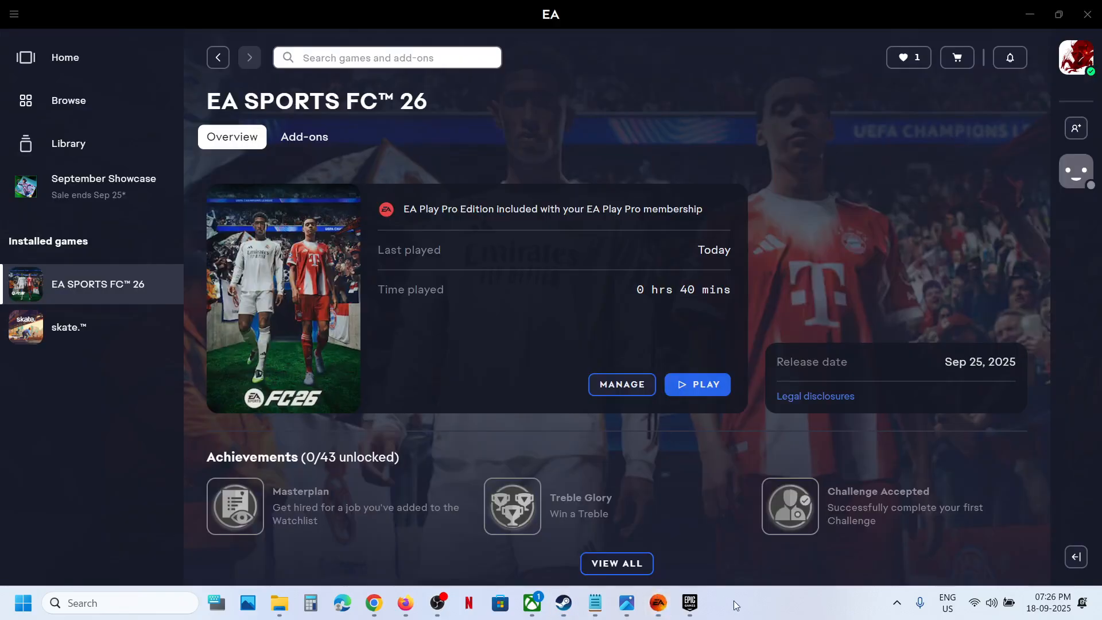